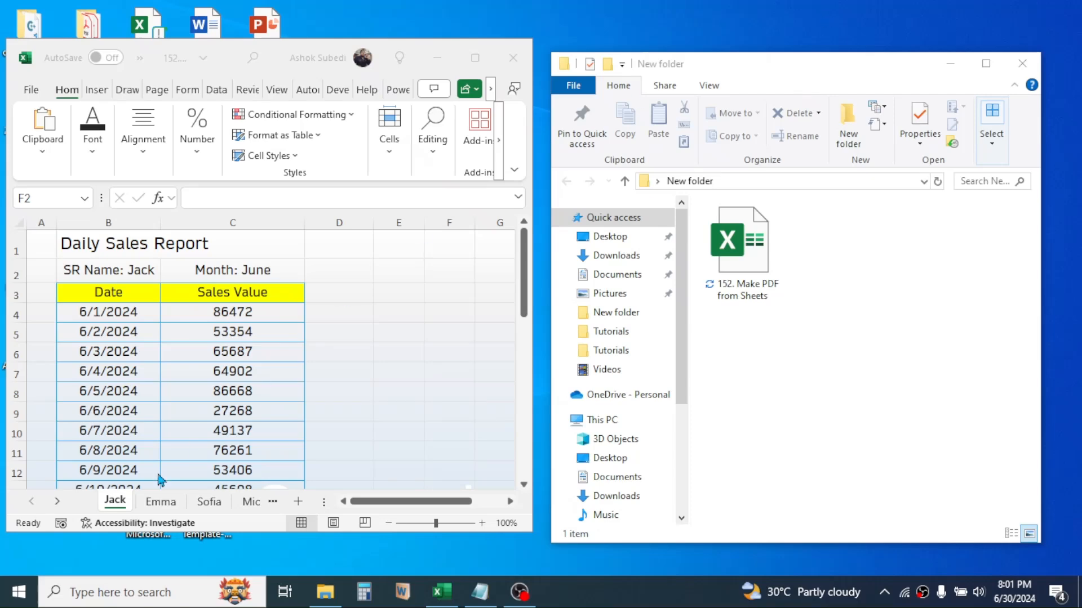
Review the Jack, Emma and Michael June sales sheets, ending on Sofia's sheet
click(187, 500)
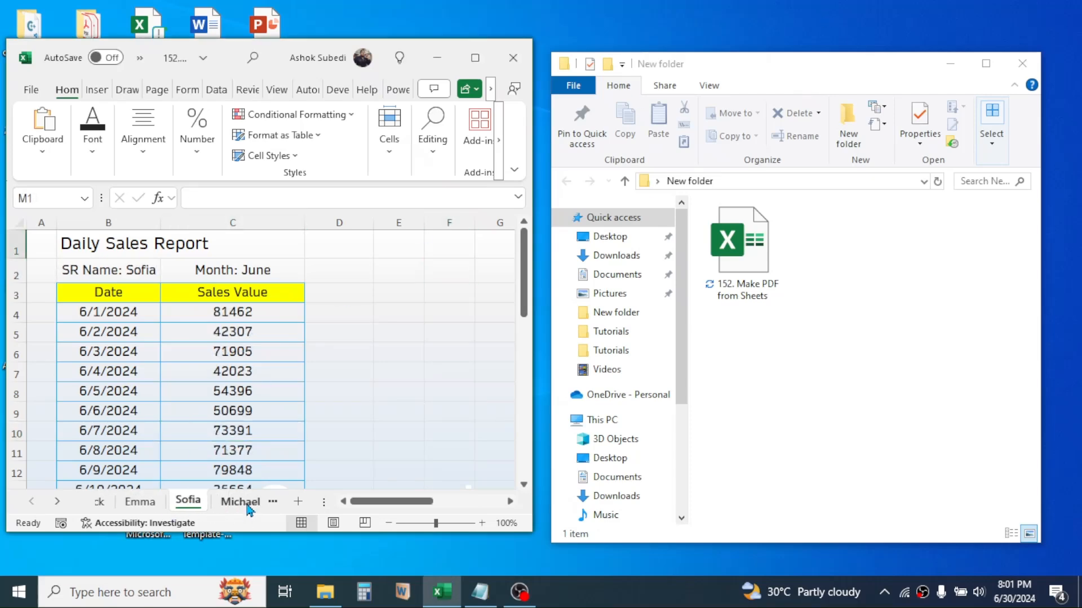
click(240, 501)
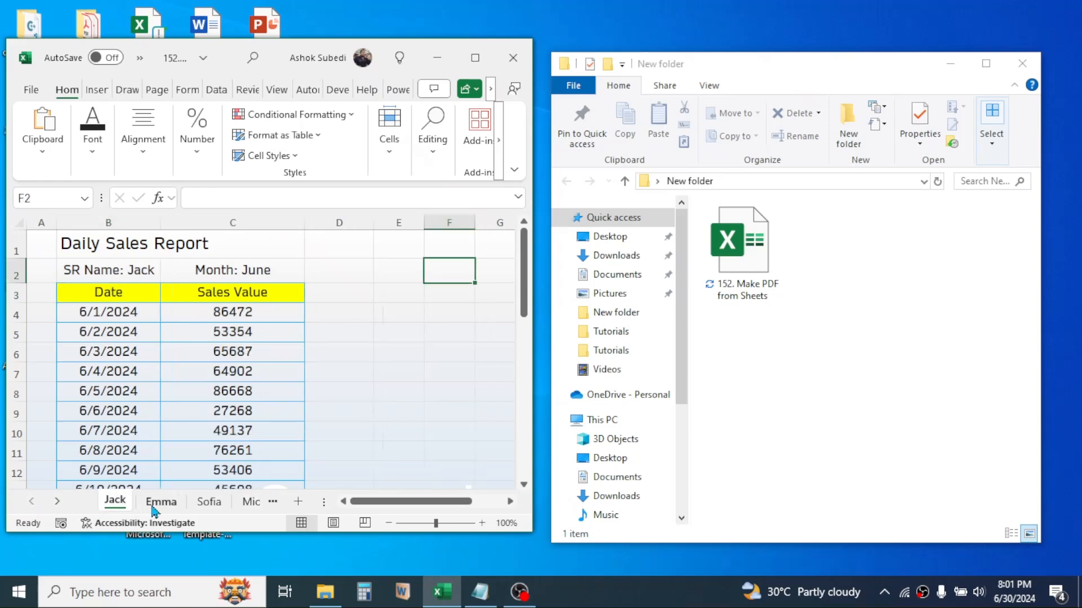
click(221, 500)
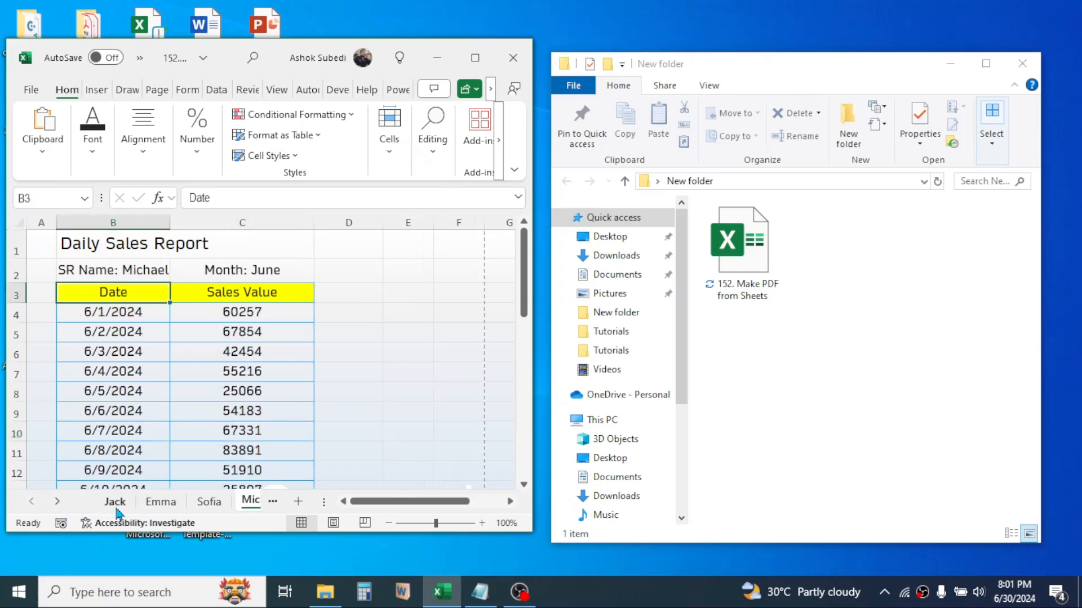
click(209, 501)
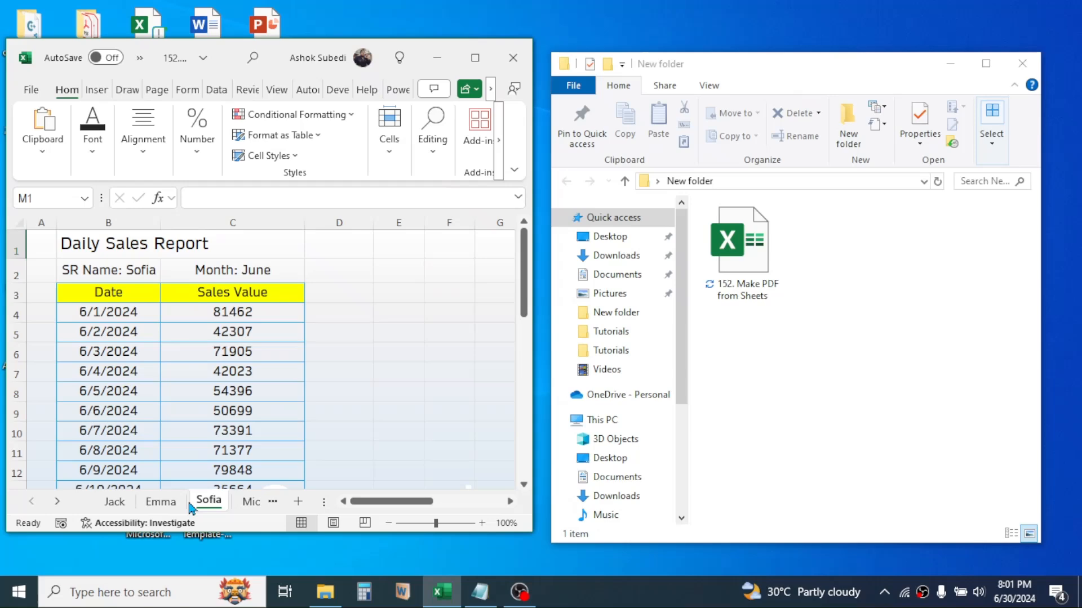
mouse_move(246, 525)
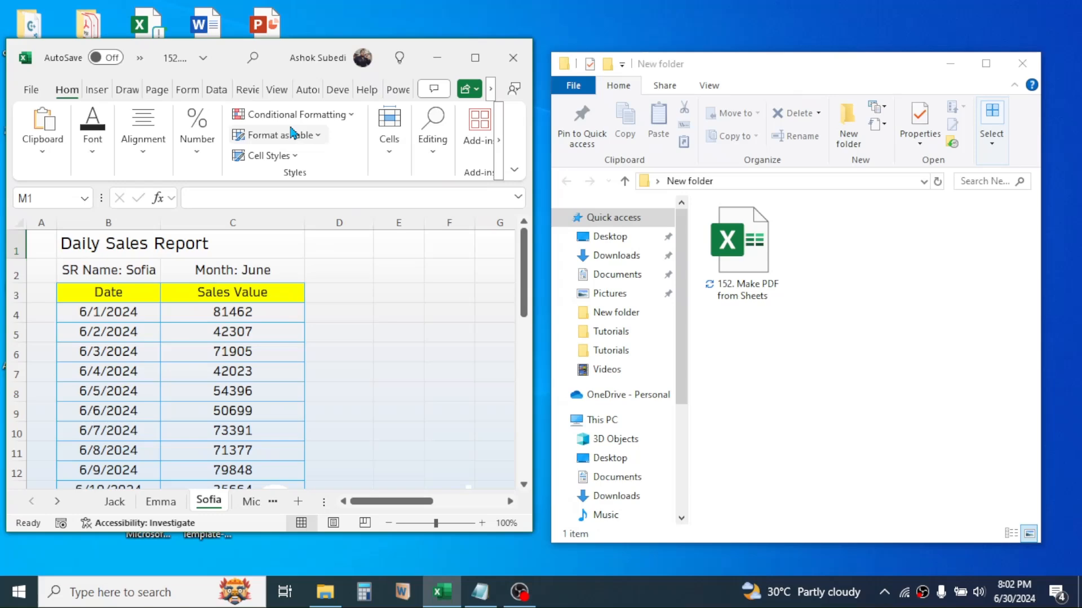
Run the ExportSheetsToPDF macro from Developer > Macros and acknowledge the completion message
click(338, 89)
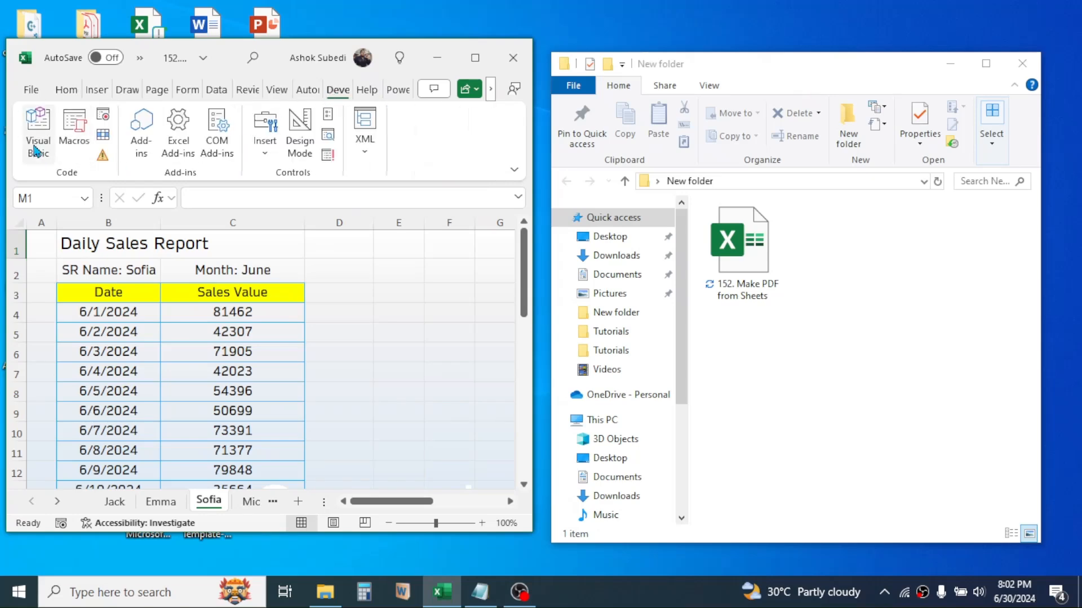
click(74, 131)
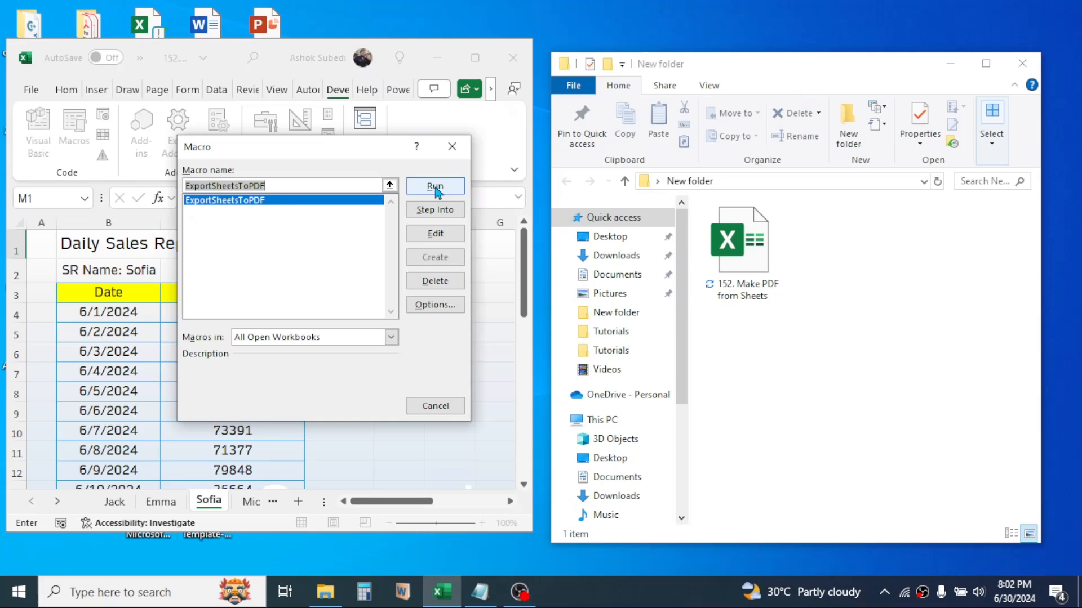
click(434, 187)
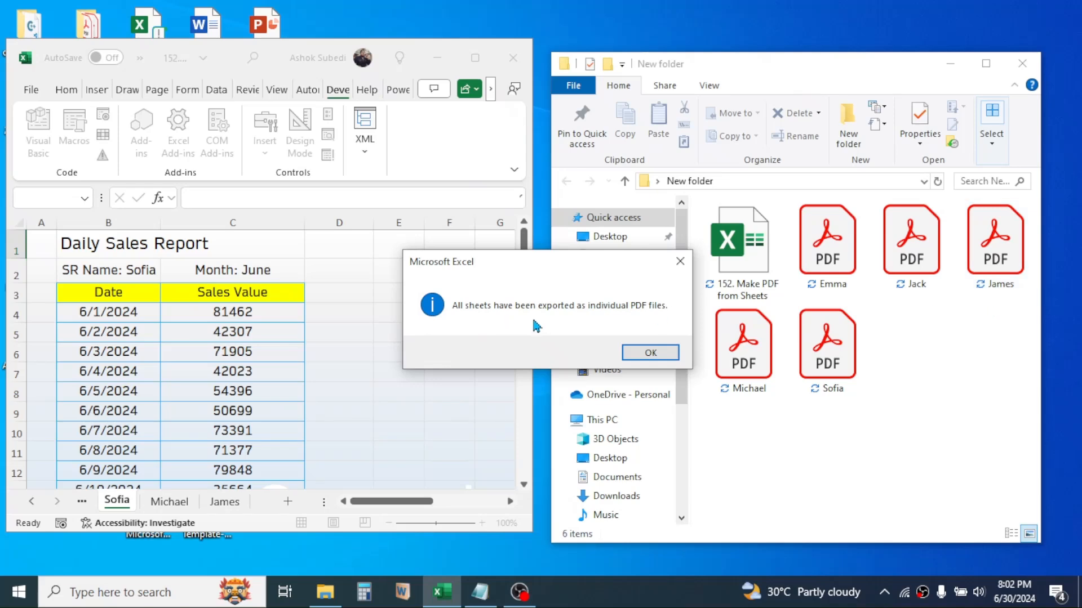
mouse_move(462, 326)
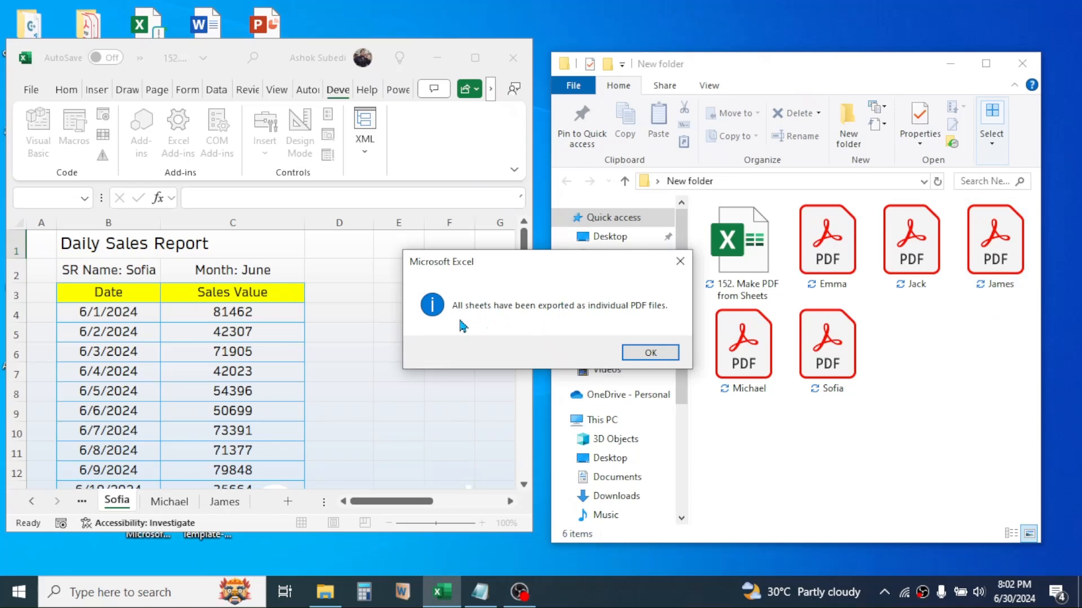
mouse_move(595, 325)
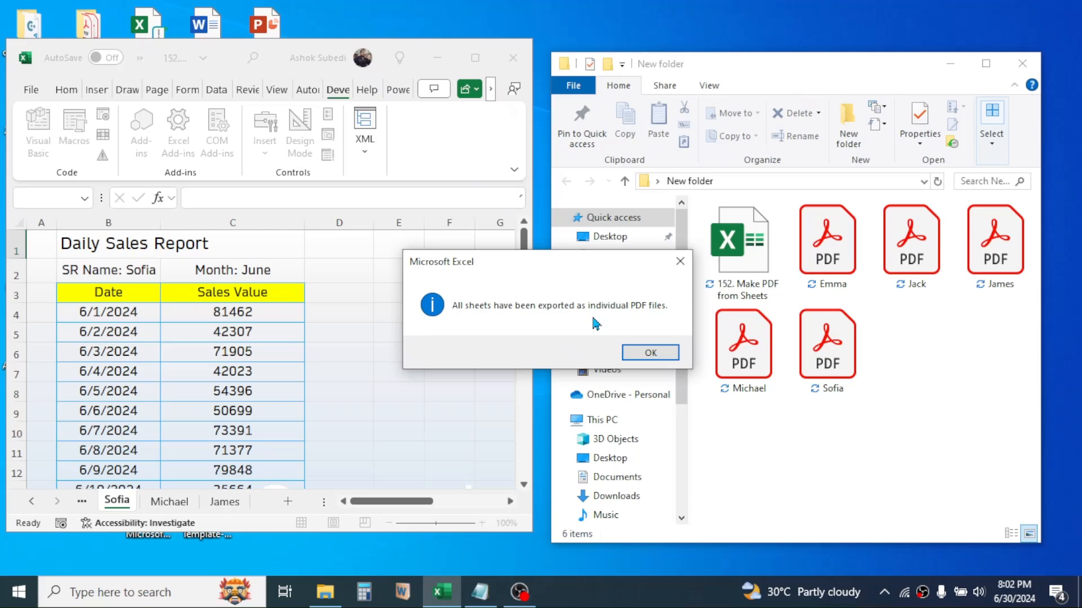
mouse_move(601, 350)
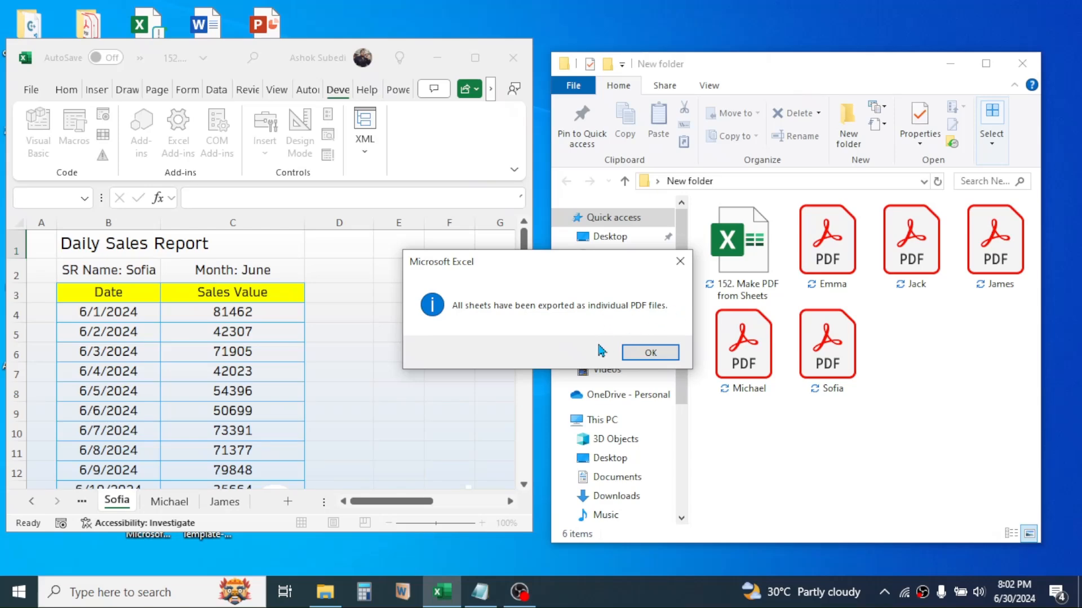
click(649, 353)
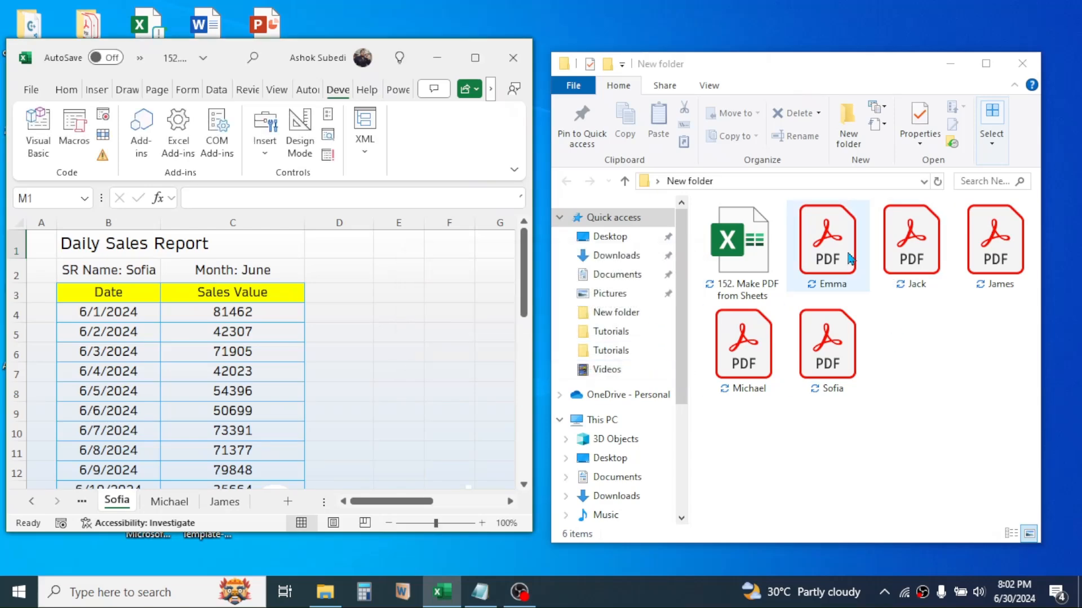
Open the exported Emma PDF, then bring the macro code in Notepad forward
click(827, 242)
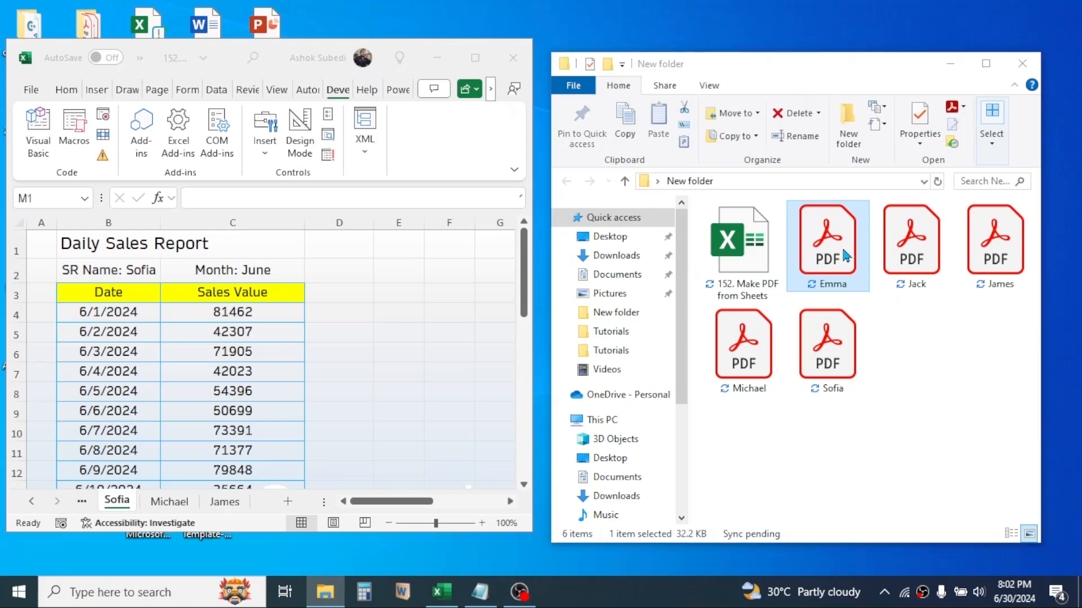
double_click(827, 241)
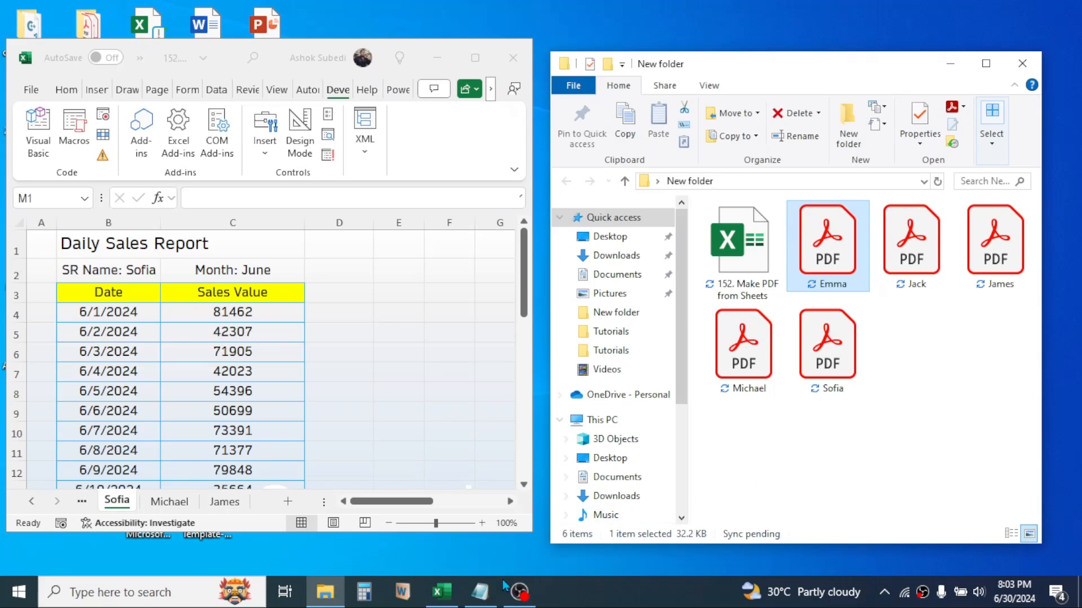
click(479, 593)
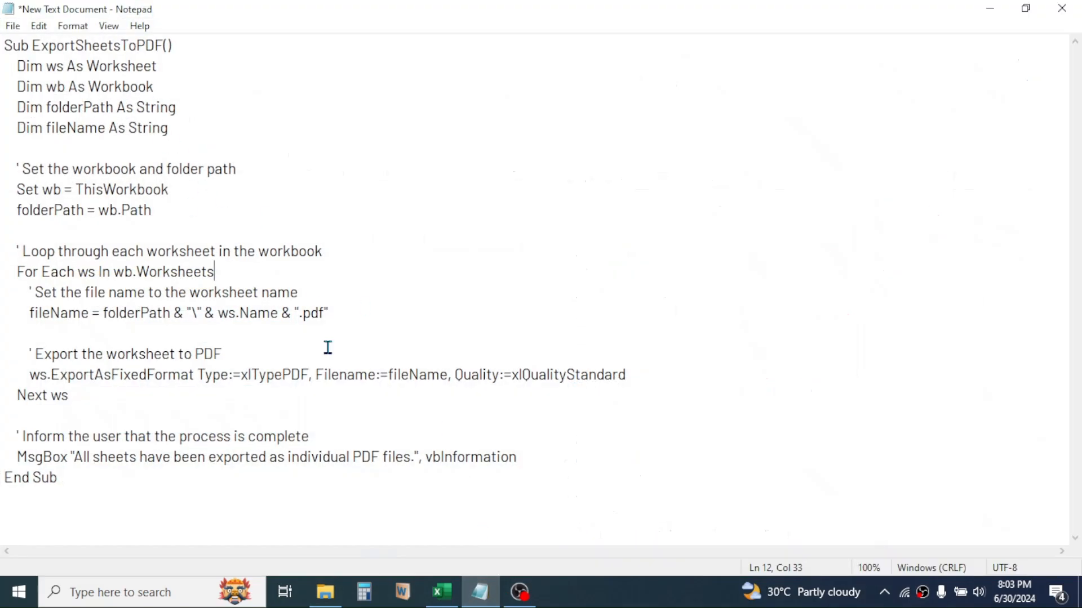
mouse_move(675, 391)
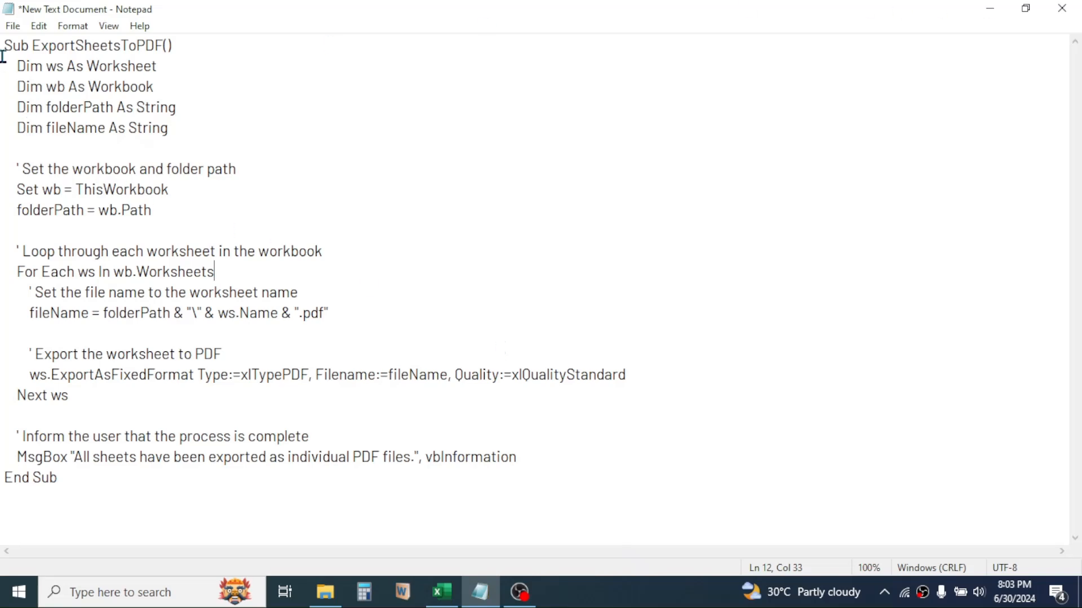
Select all of the ExportSheetsToPDF code in Notepad
key(ctrl+a)
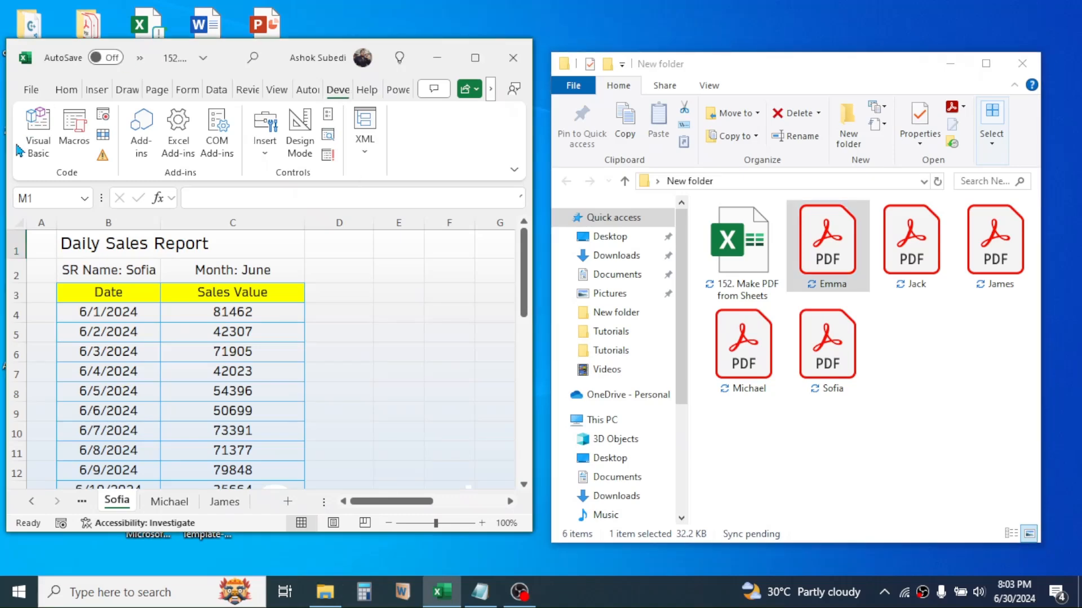
In the VBA editor, delete Module1 and decline exporting it
click(34, 128)
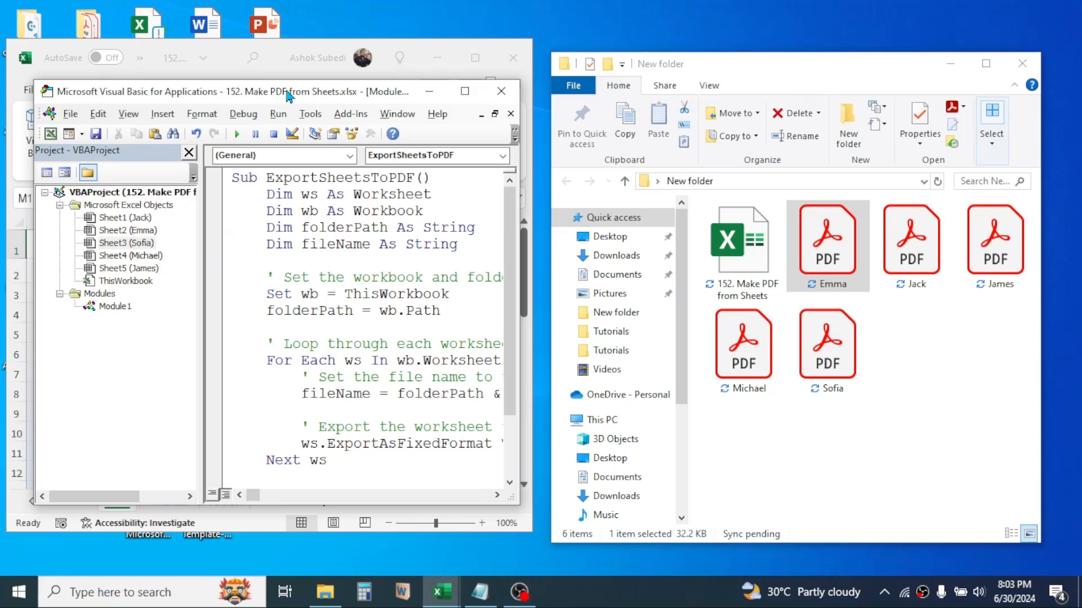
click(115, 307)
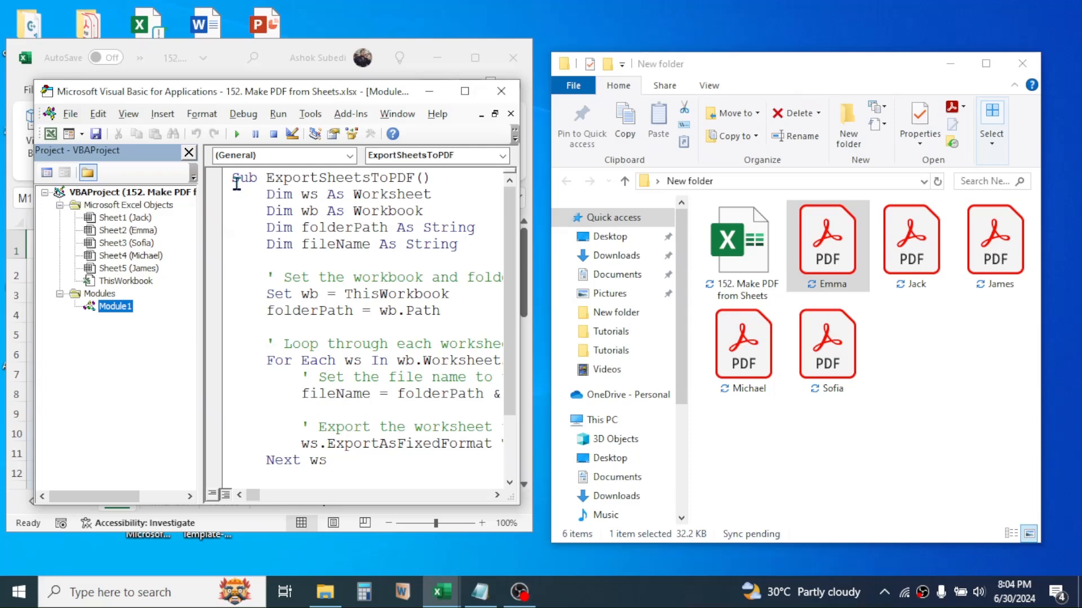
right_click(114, 305)
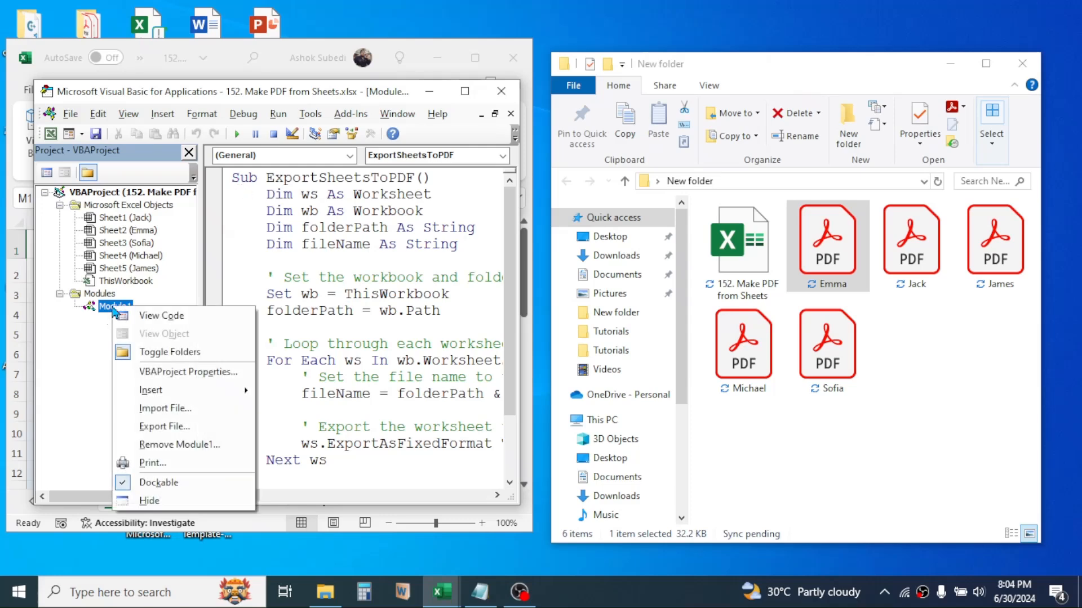
click(180, 445)
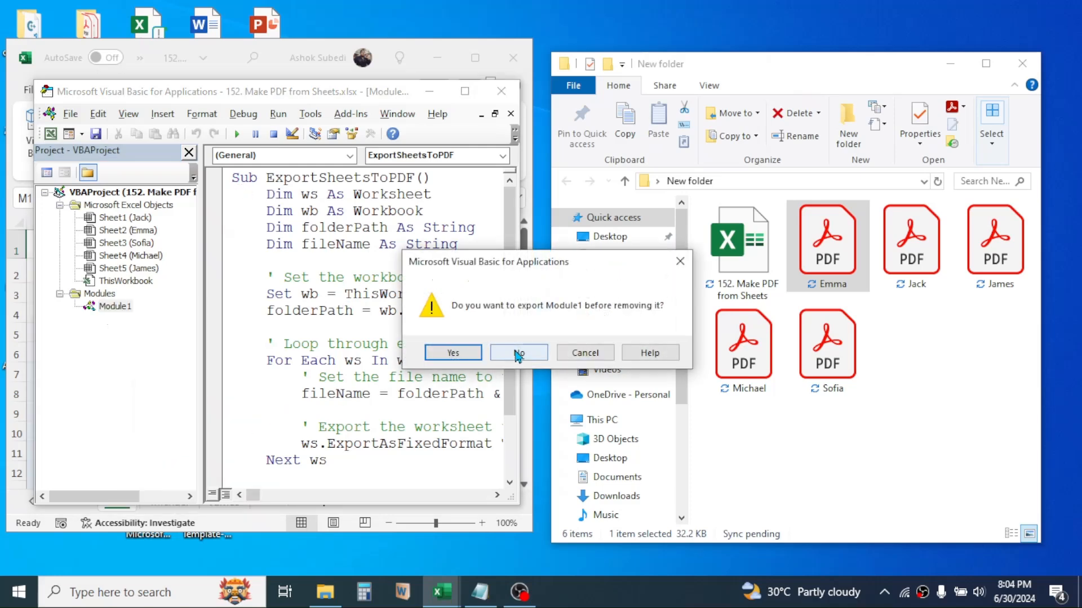
click(518, 353)
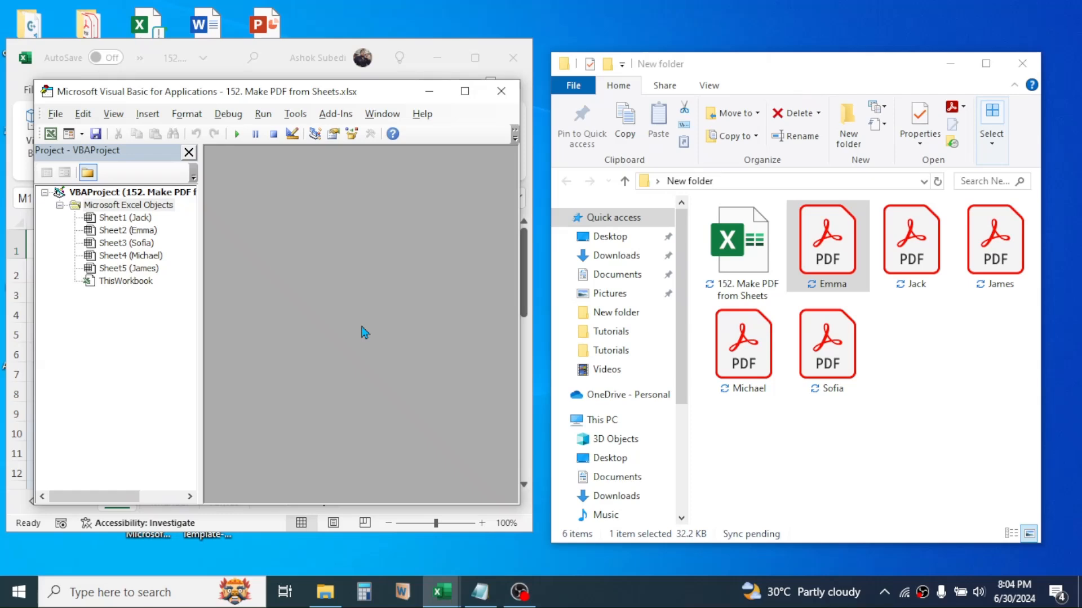
Insert a new module for the ExportSheetsToPDF code and close the VBA editor
click(147, 114)
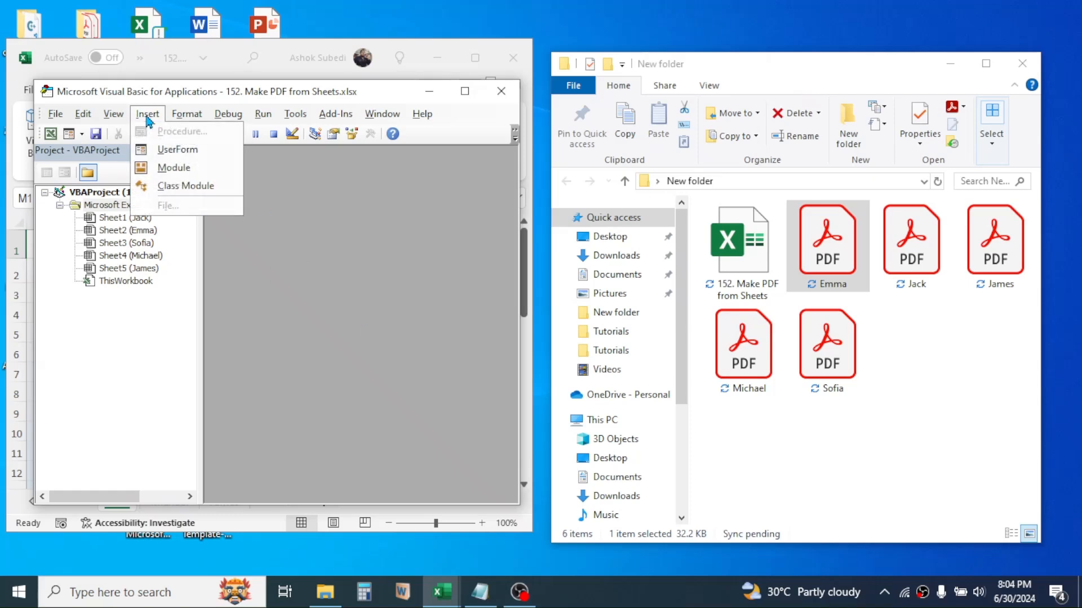
click(228, 113)
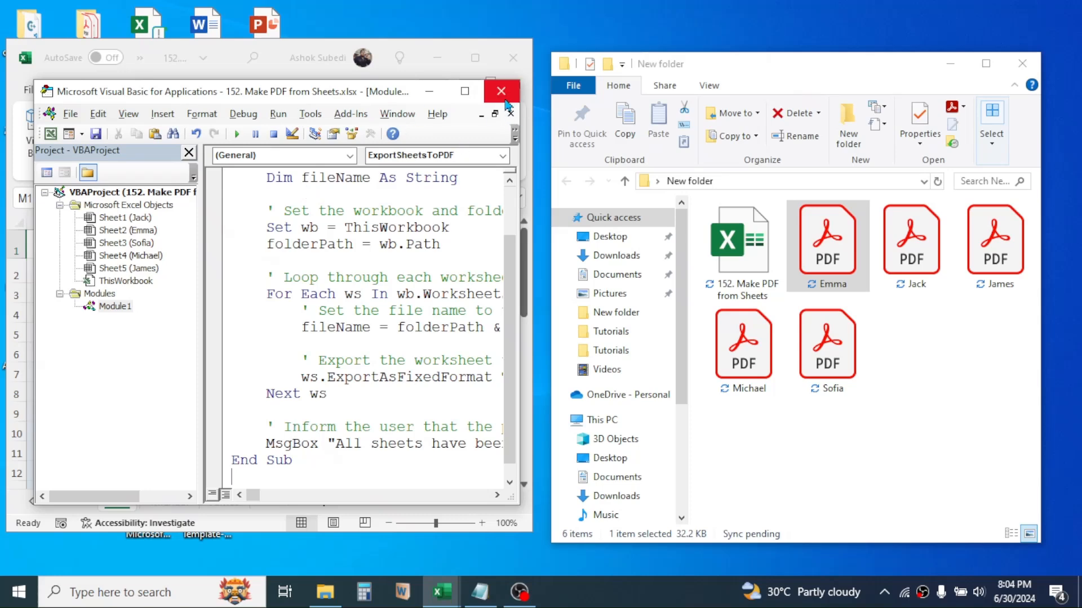
click(502, 90)
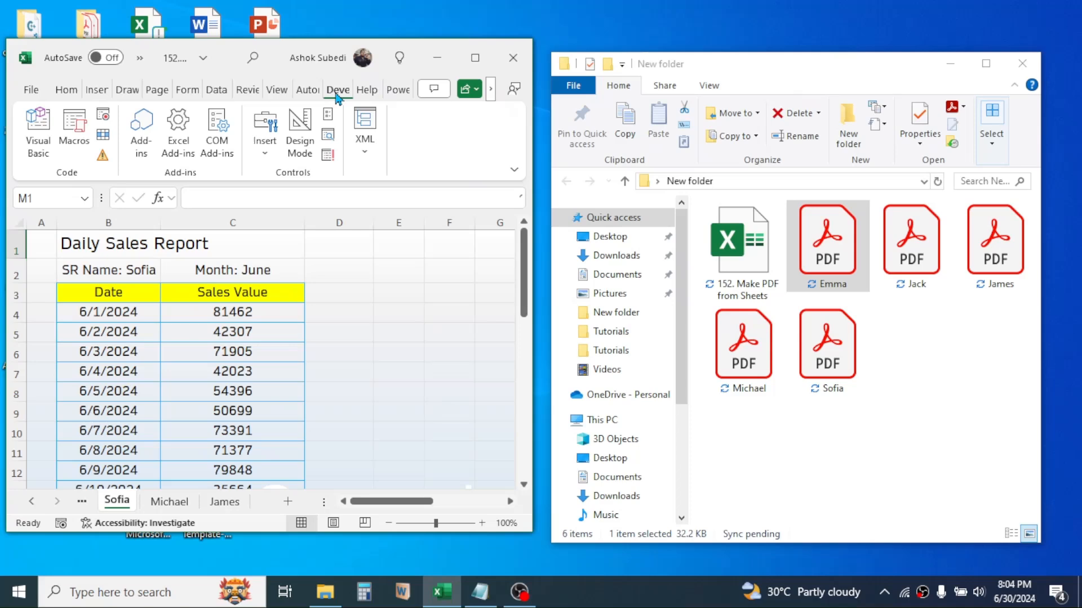
Open the macro list, then delete the four PDFs and the Sofia PDF
click(74, 132)
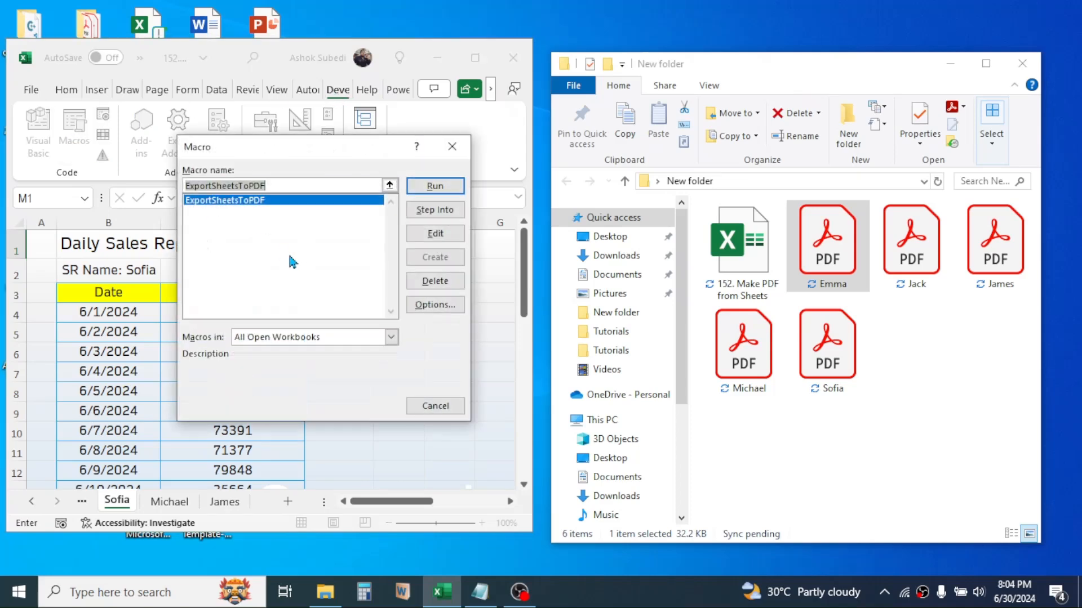
mouse_move(227, 210)
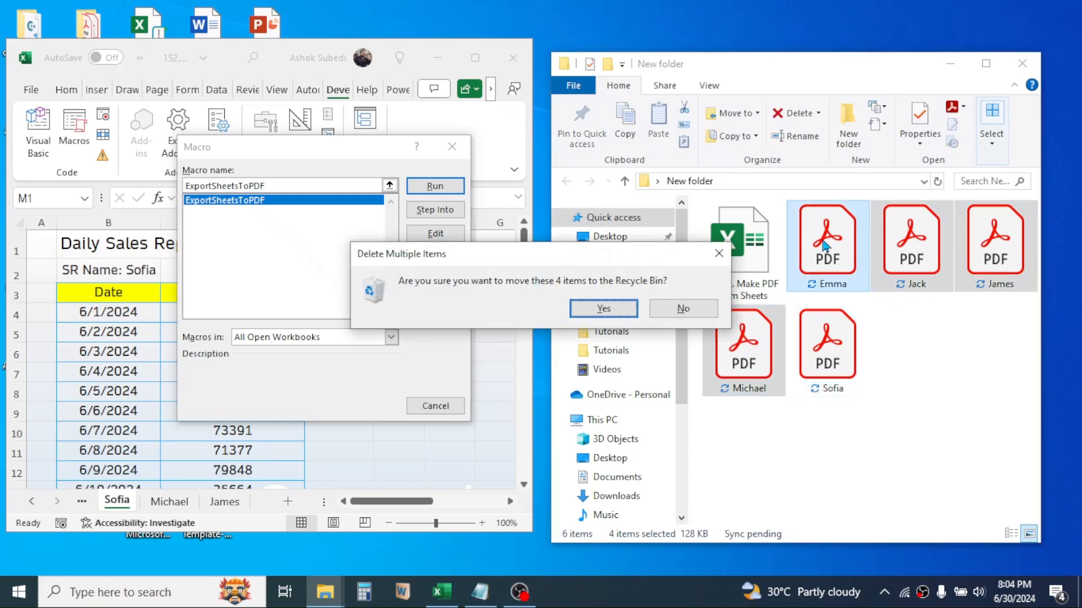
click(603, 309)
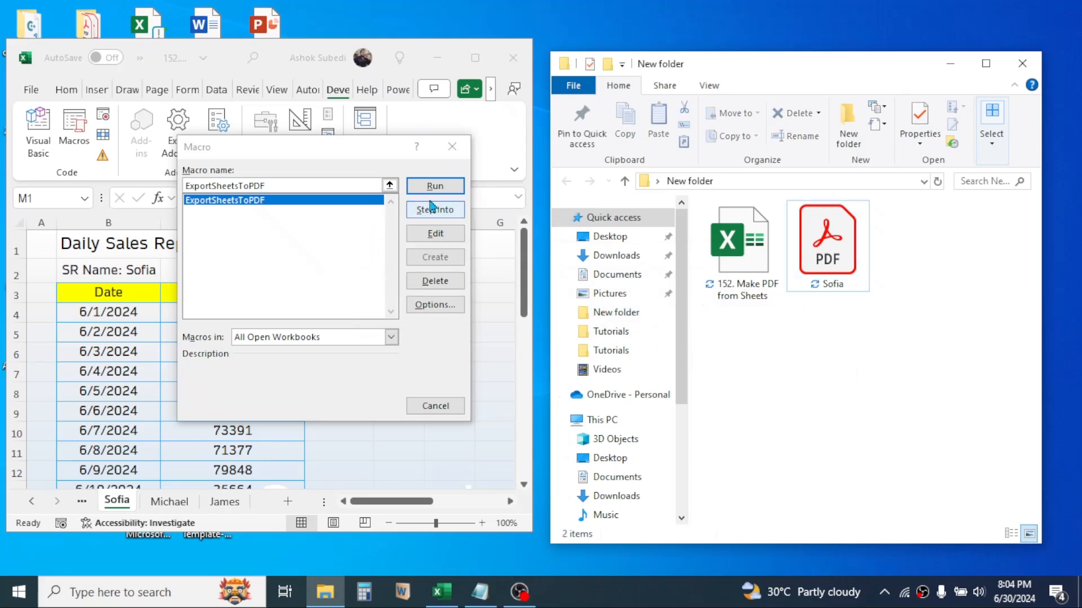
click(793, 113)
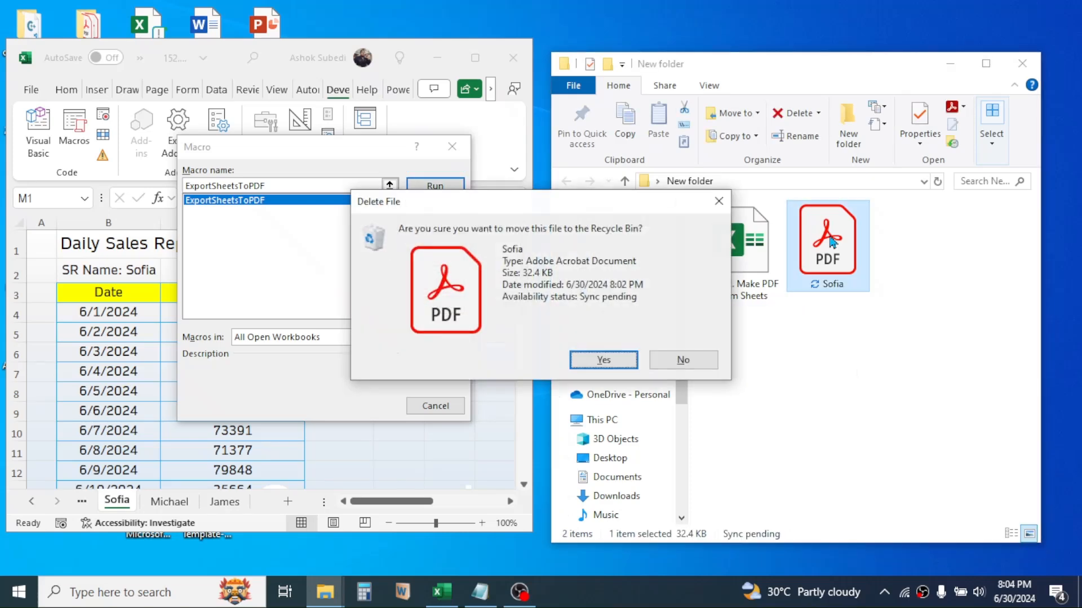
click(601, 359)
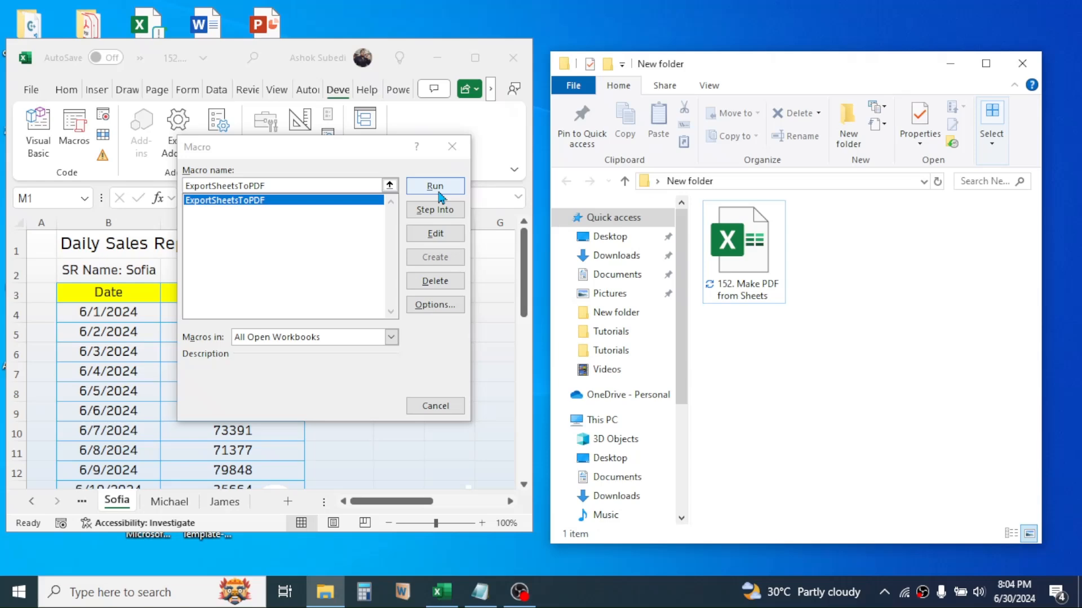
Run ExportSheetsToPDF again from the Macro dialog
click(435, 186)
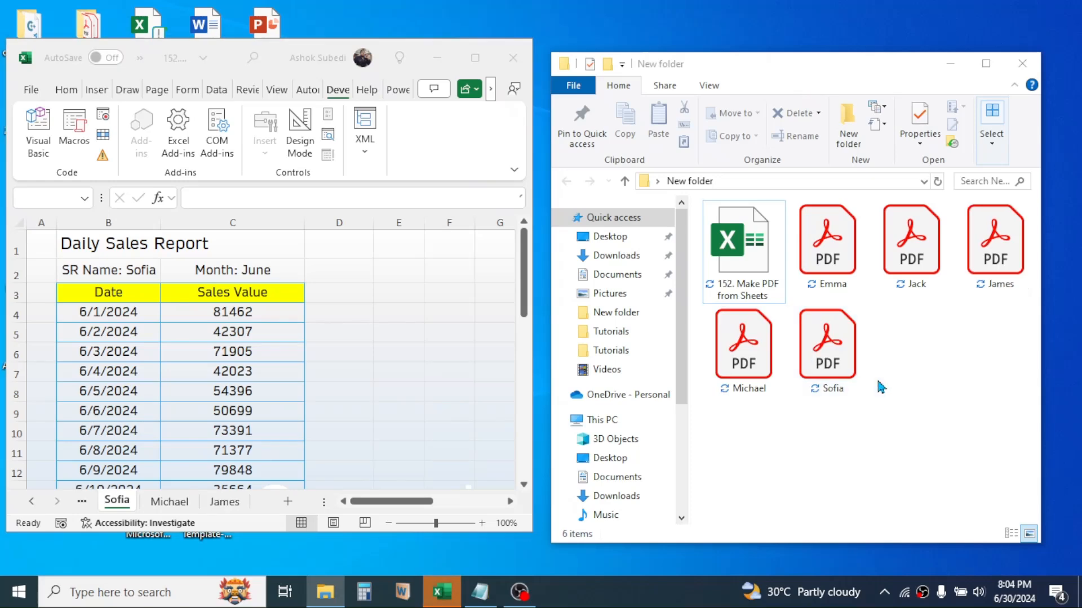
mouse_move(849, 440)
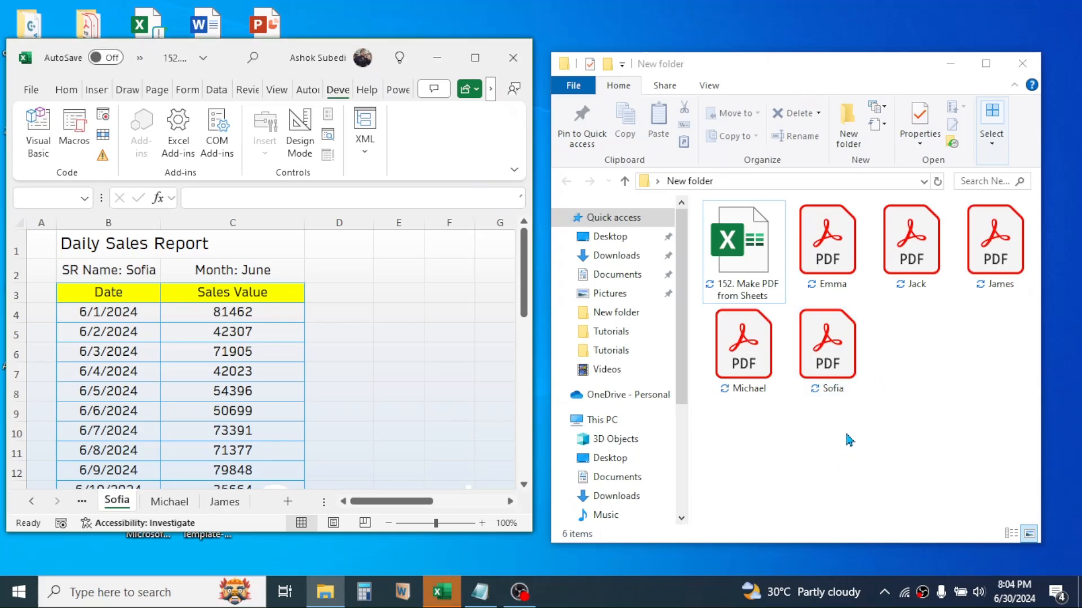